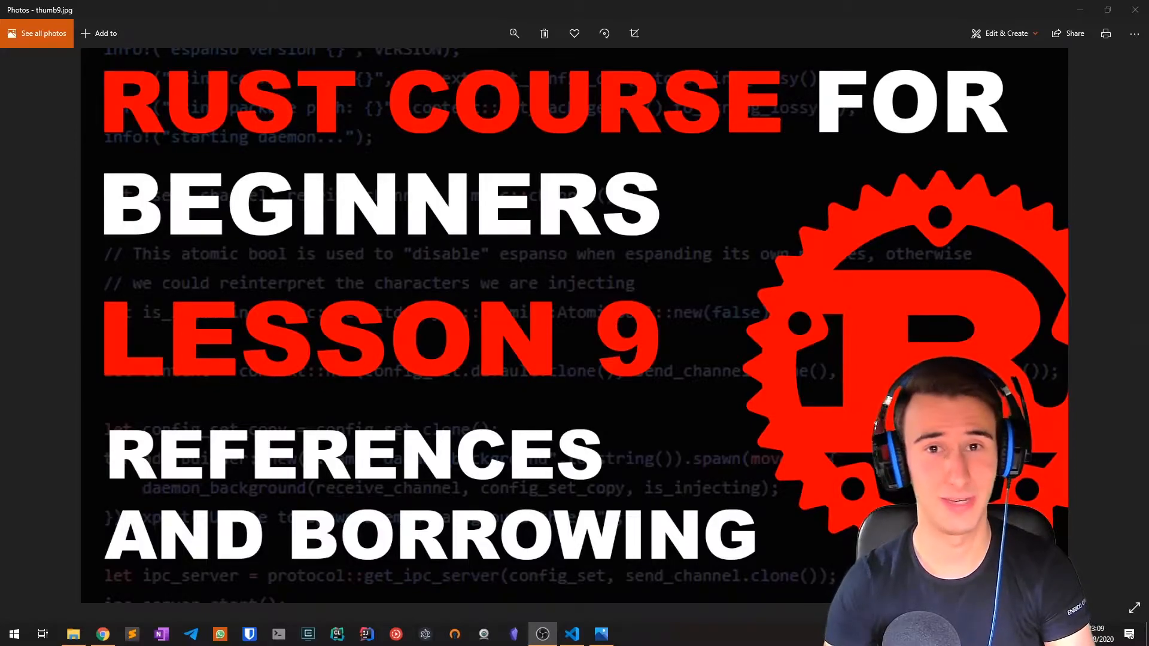
Swap the println argument to s to hit the moved-value error, then restore out
click(572, 635)
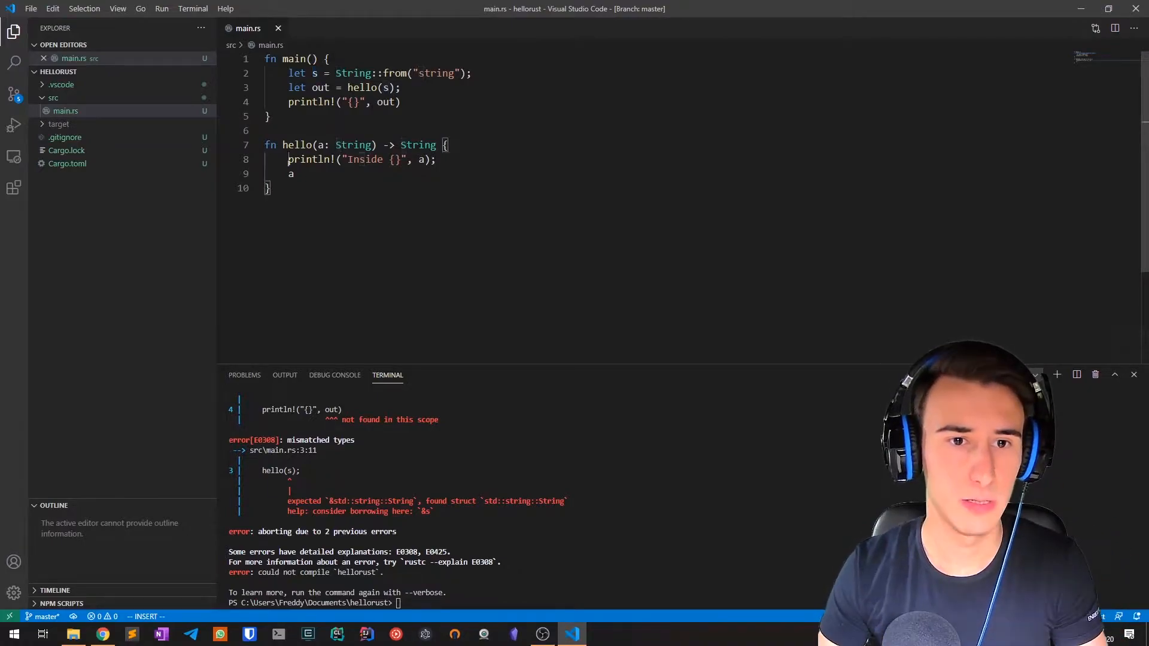
drag(289, 159, 295, 173)
text(s)
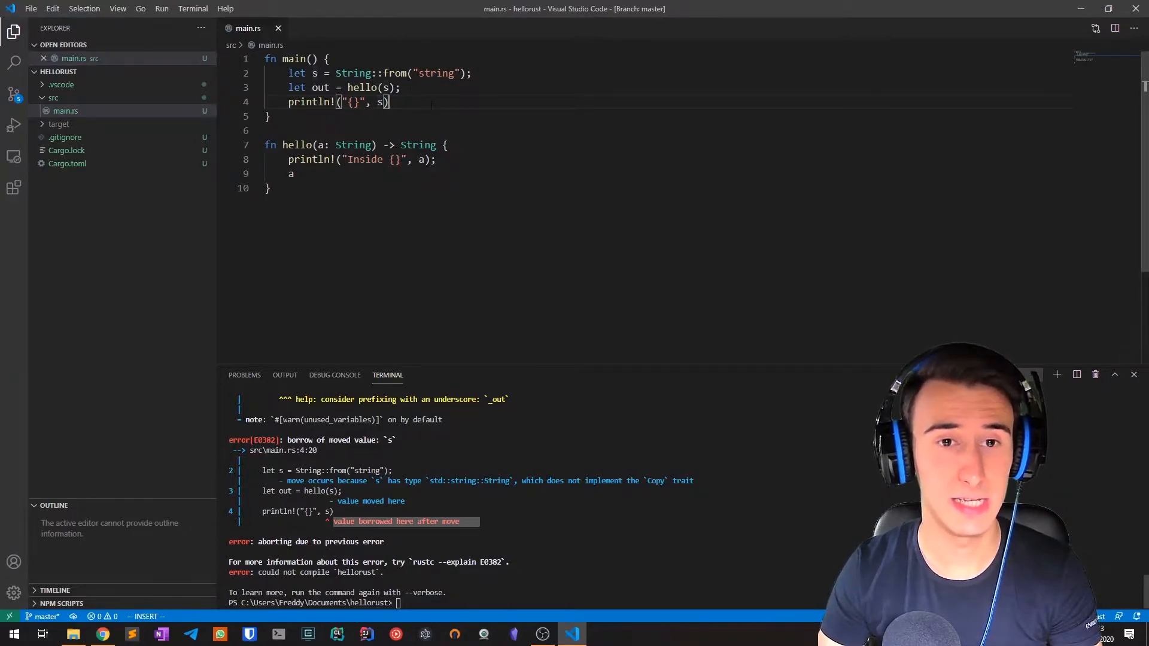
text(out)
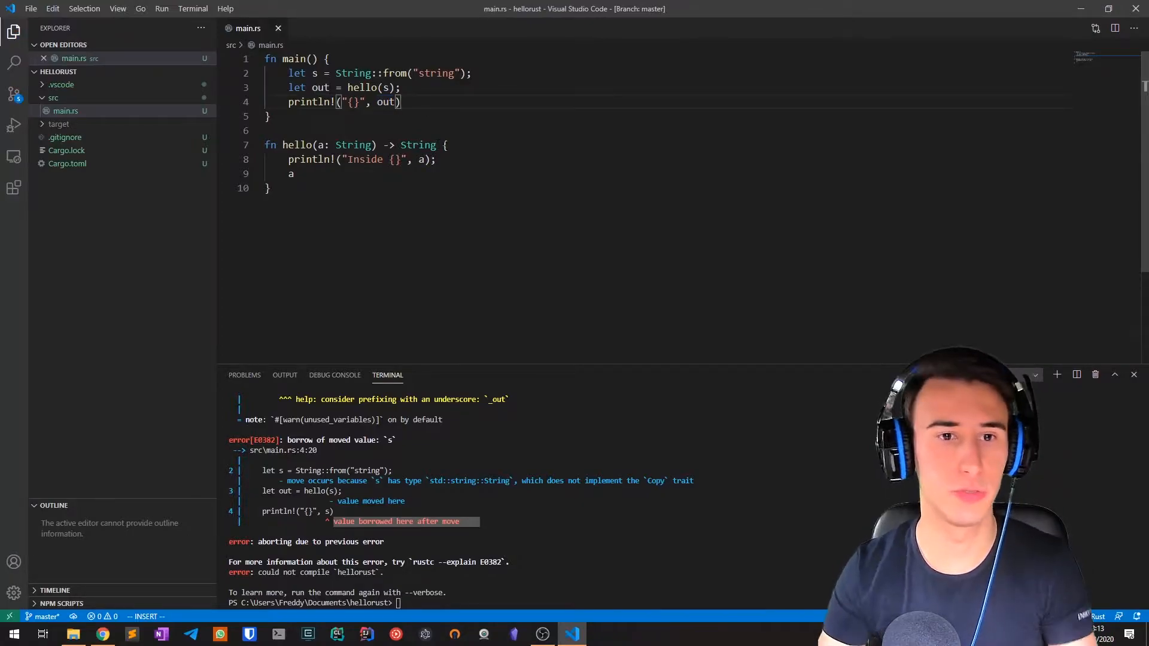
Select out in the println line to replace it with s after discarding hello's return
double_click(419, 145)
text(cargo run)
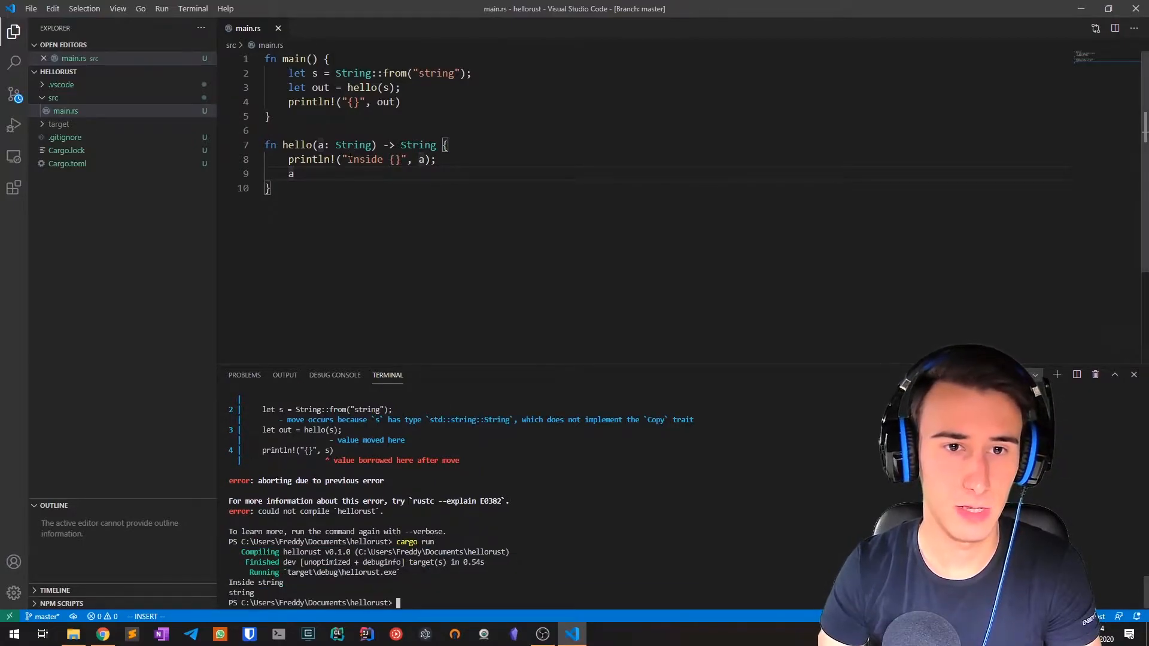
double_click(364, 159)
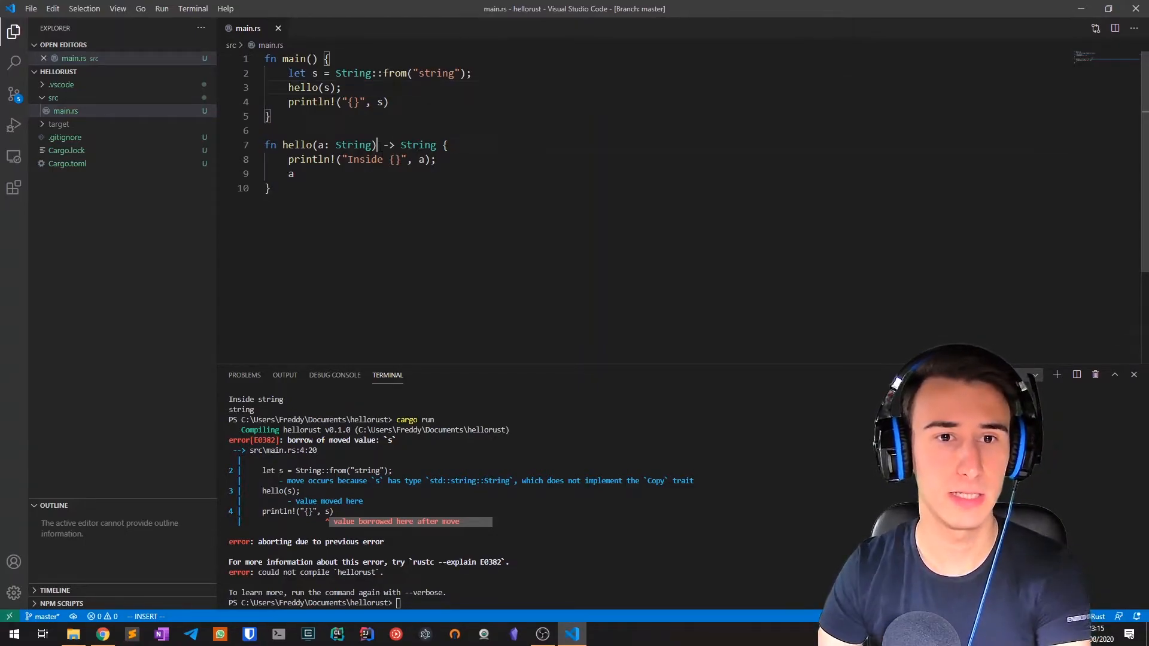
Drop hello's String return, take &String instead, and pass &s from main
key(Backspace)
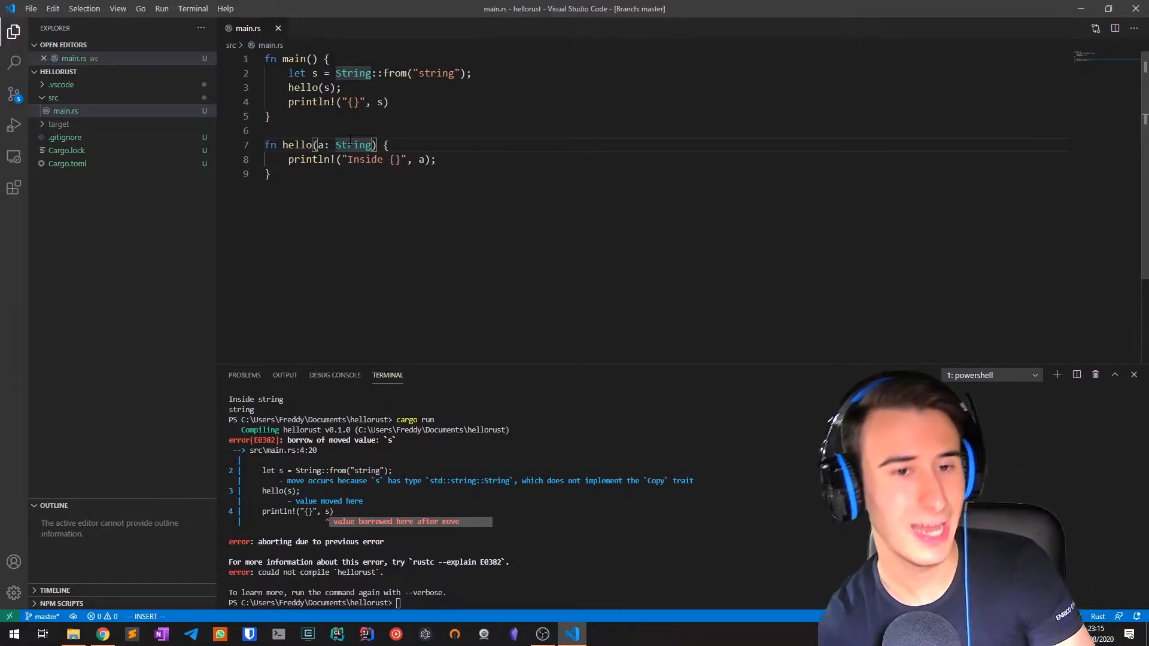
text(&)
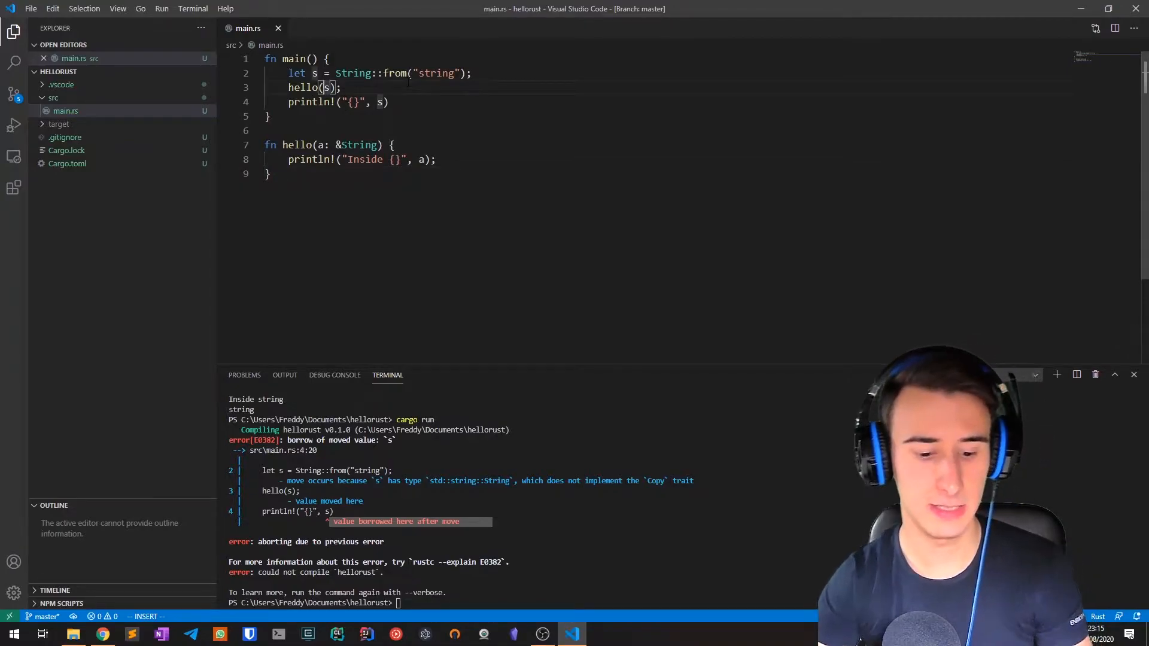
text(&)
text(a)
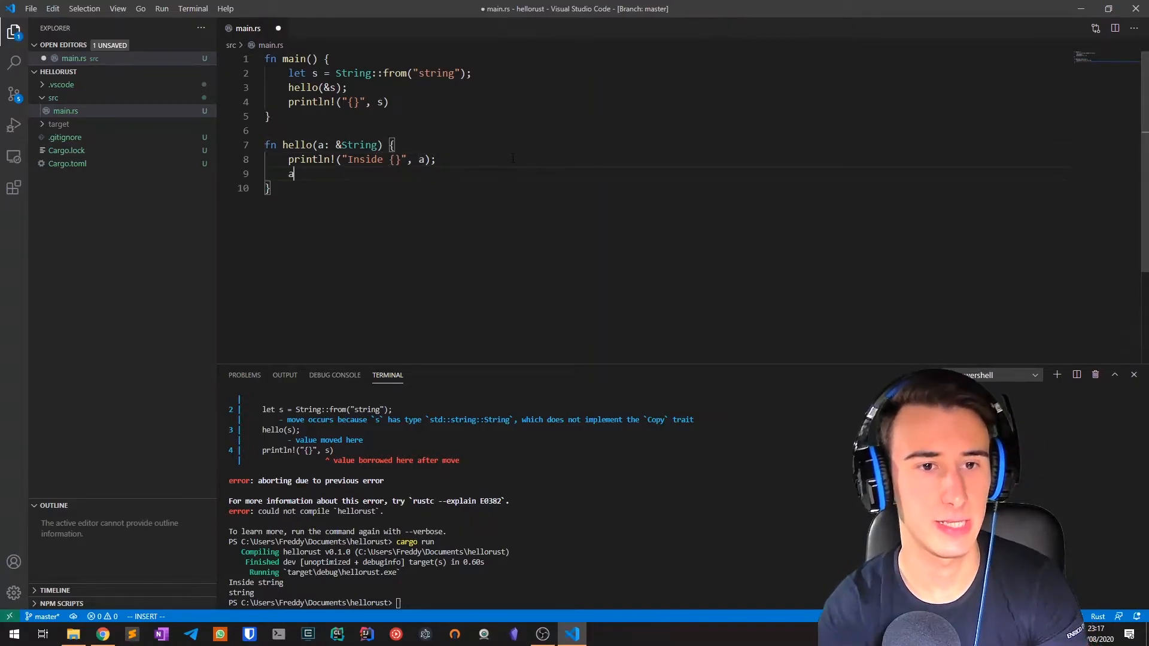
Have hello append "suffix" to the string with push_str
text(.push_str)
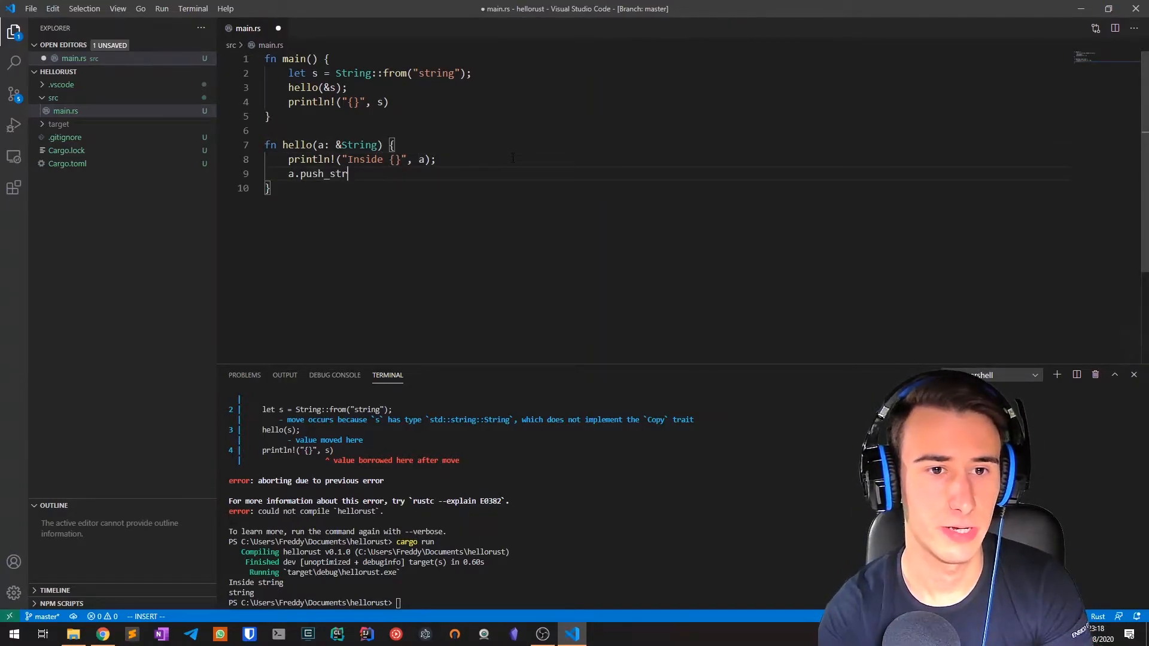
text((""))
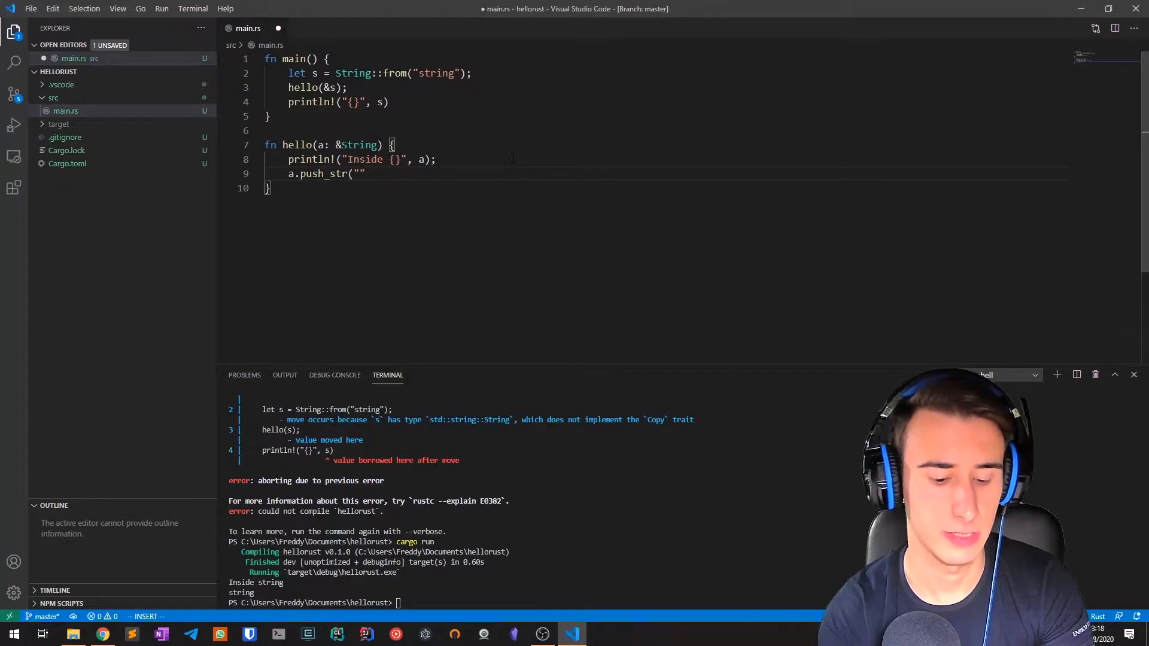
text(suffix)
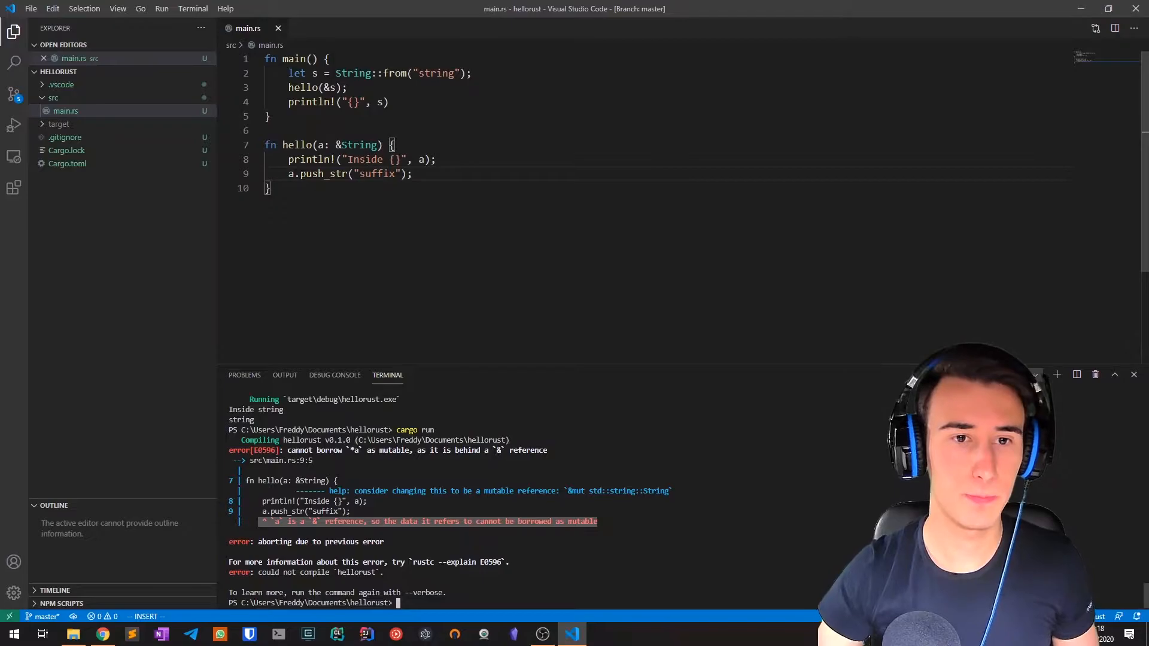
double_click(322, 174)
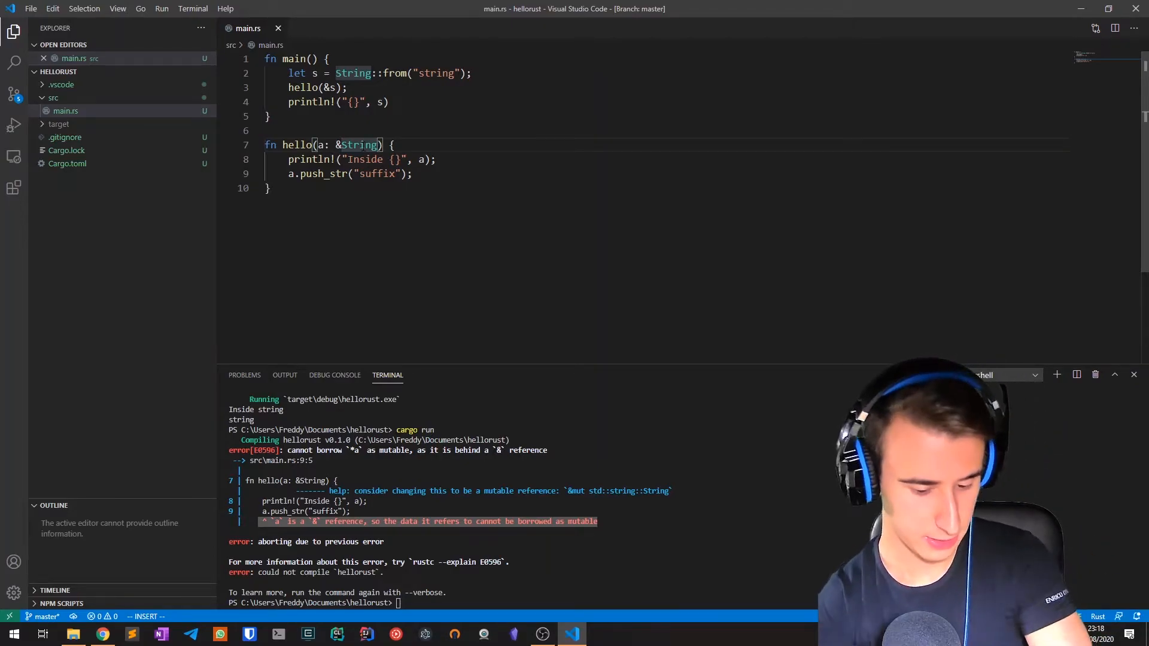
Make the parameter &mut String and declare mut s so it prints stringsuffix
text(mut)
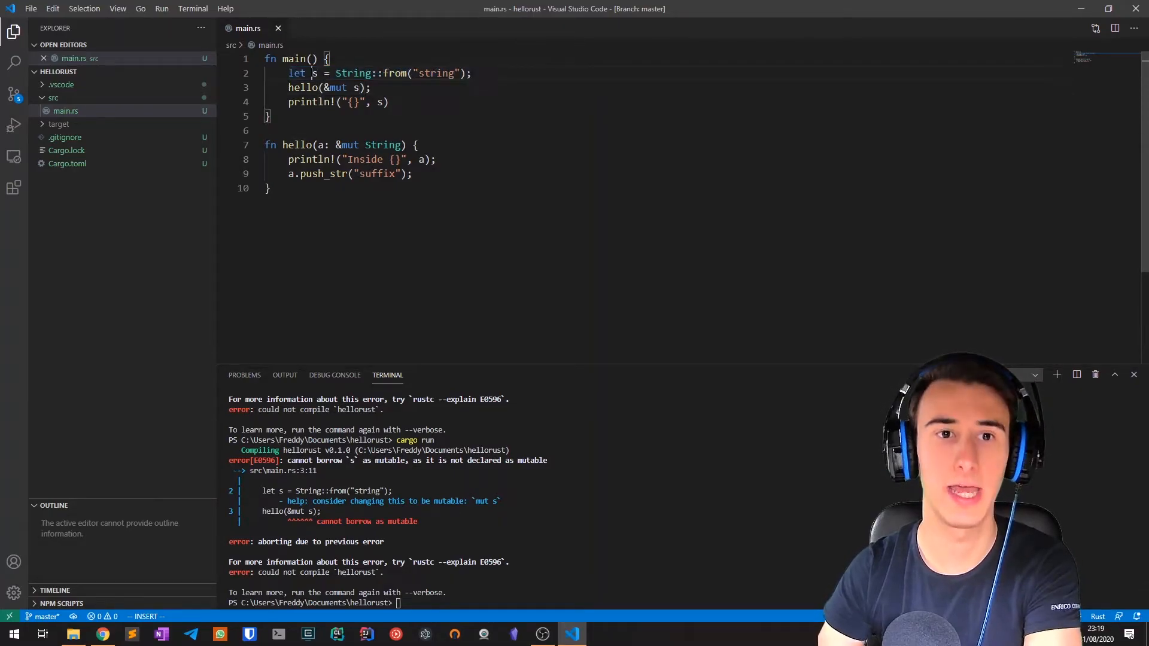
text(mut)
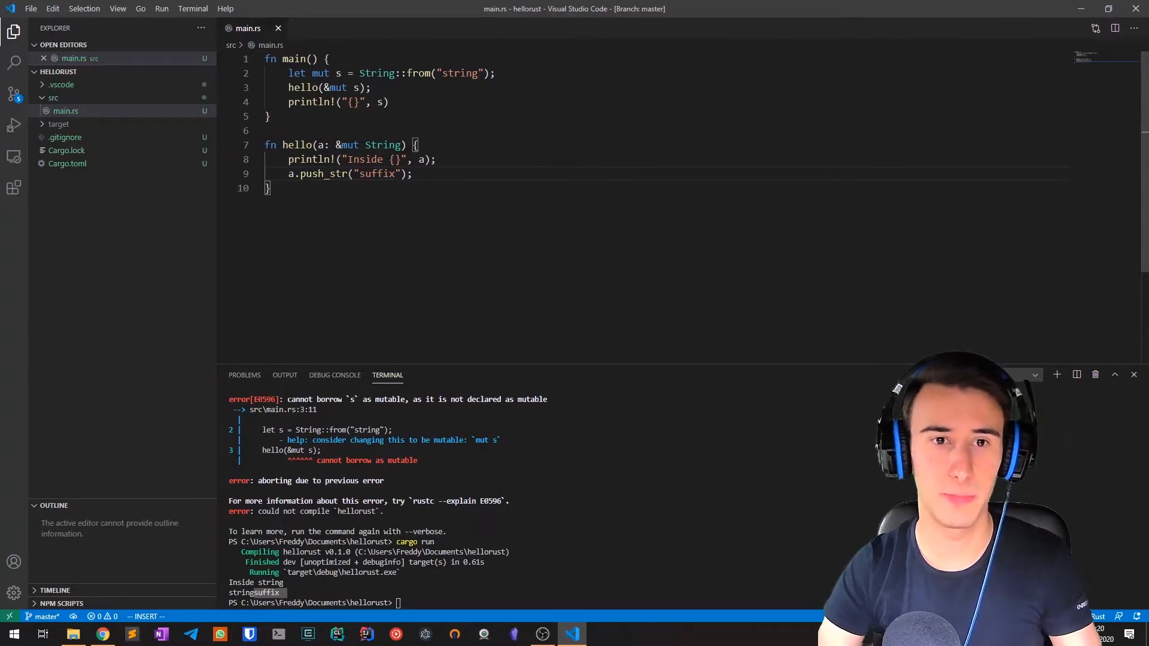
drag(312, 145, 407, 145)
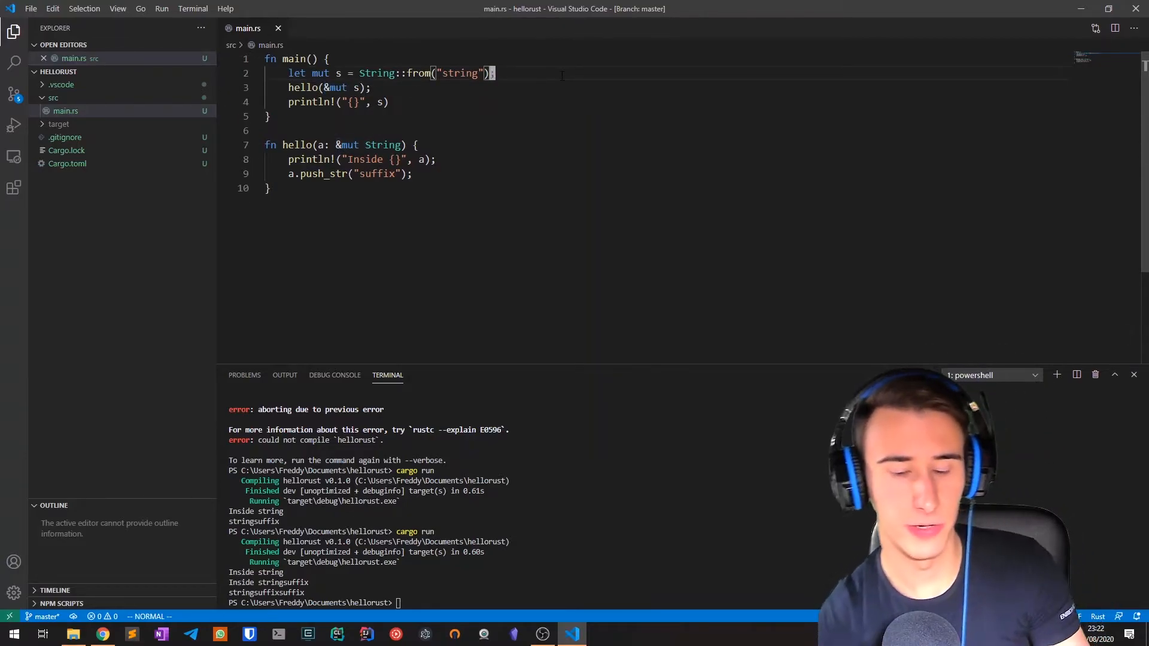
Start a blank line below the declaration of mut s
key(Enter)
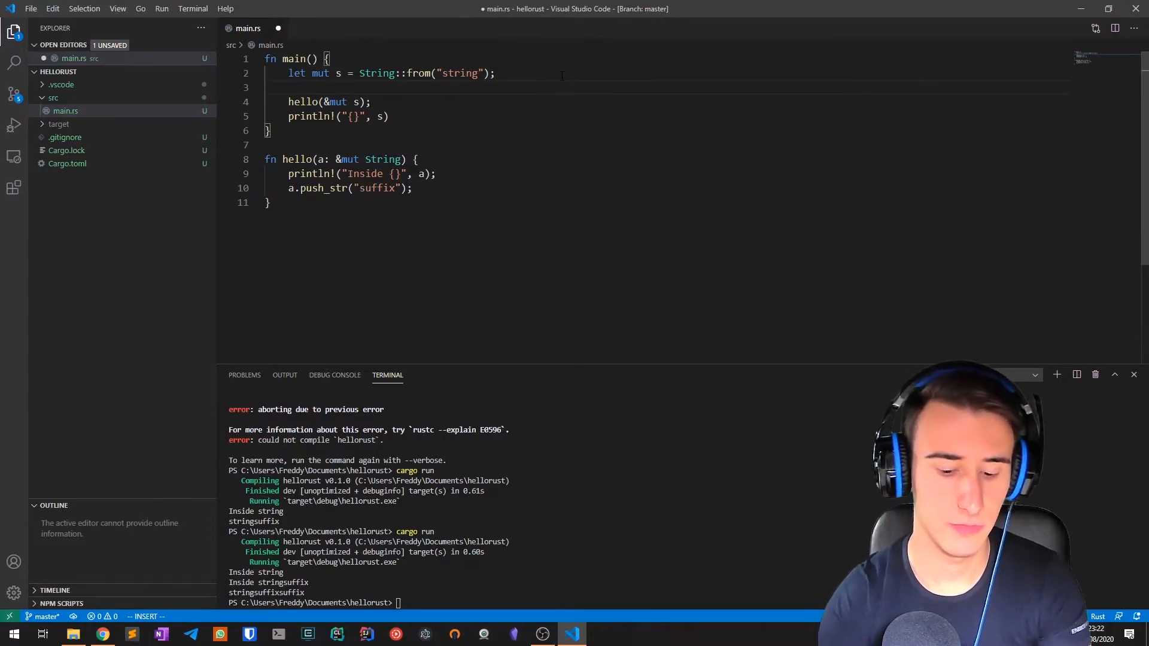
Bind let z = &mut s and begin a second let binding below it
text(let z = &mut s;)
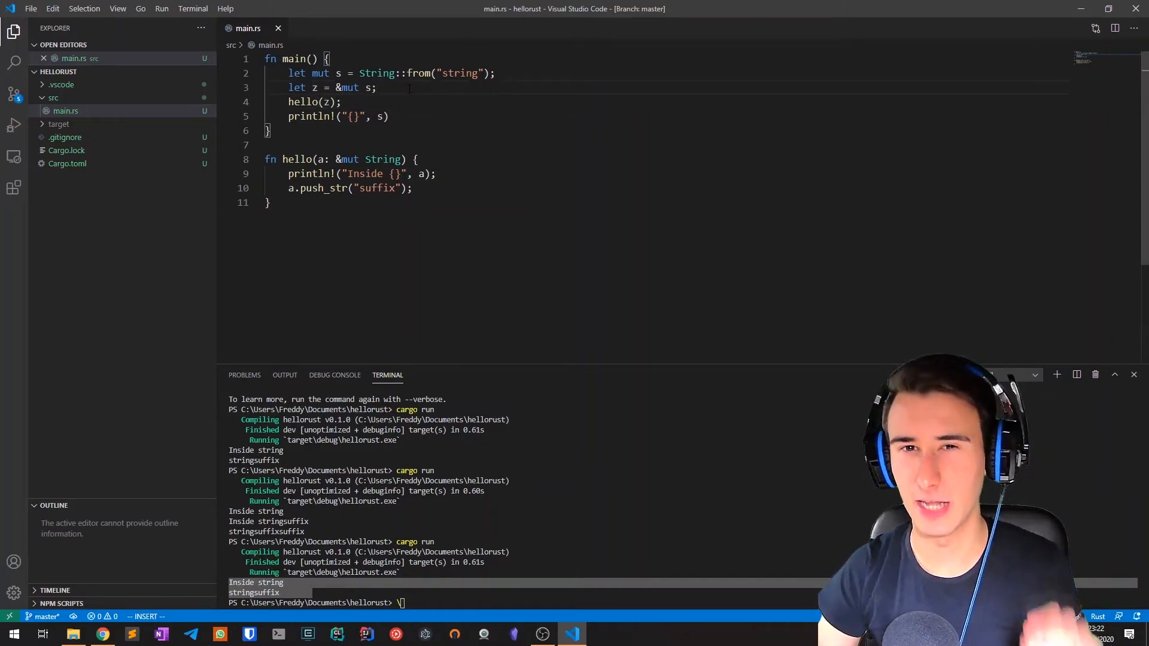
text(let)
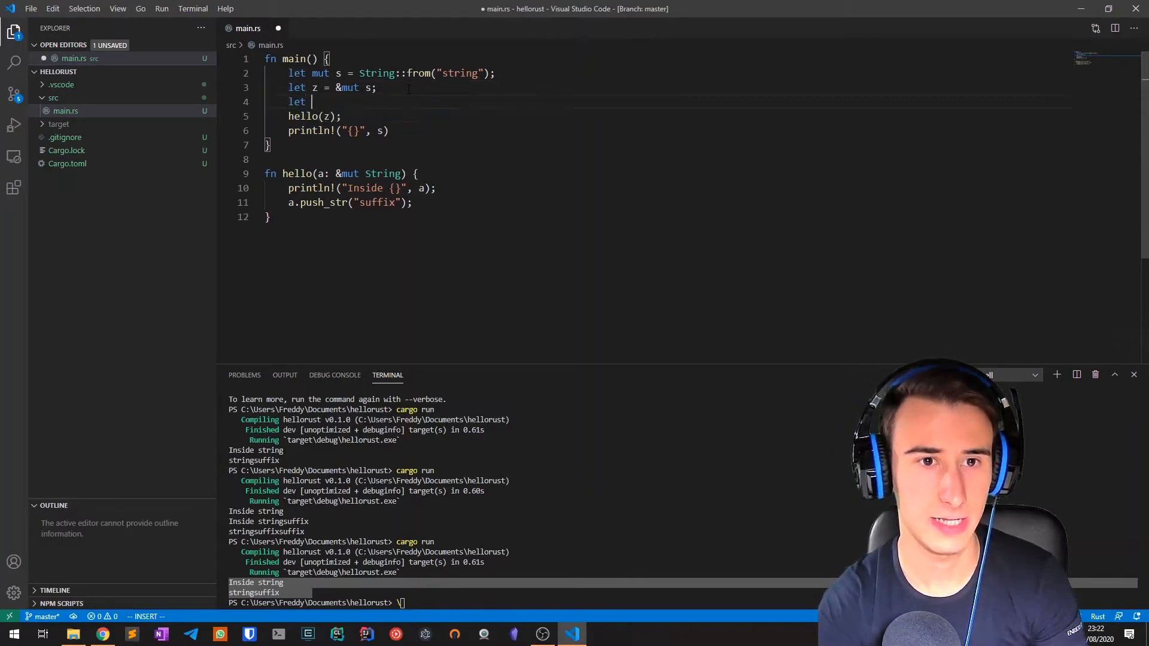
Add let t = &mut s; as a second mutable borrow, triggering error E0499
text(t = &m)
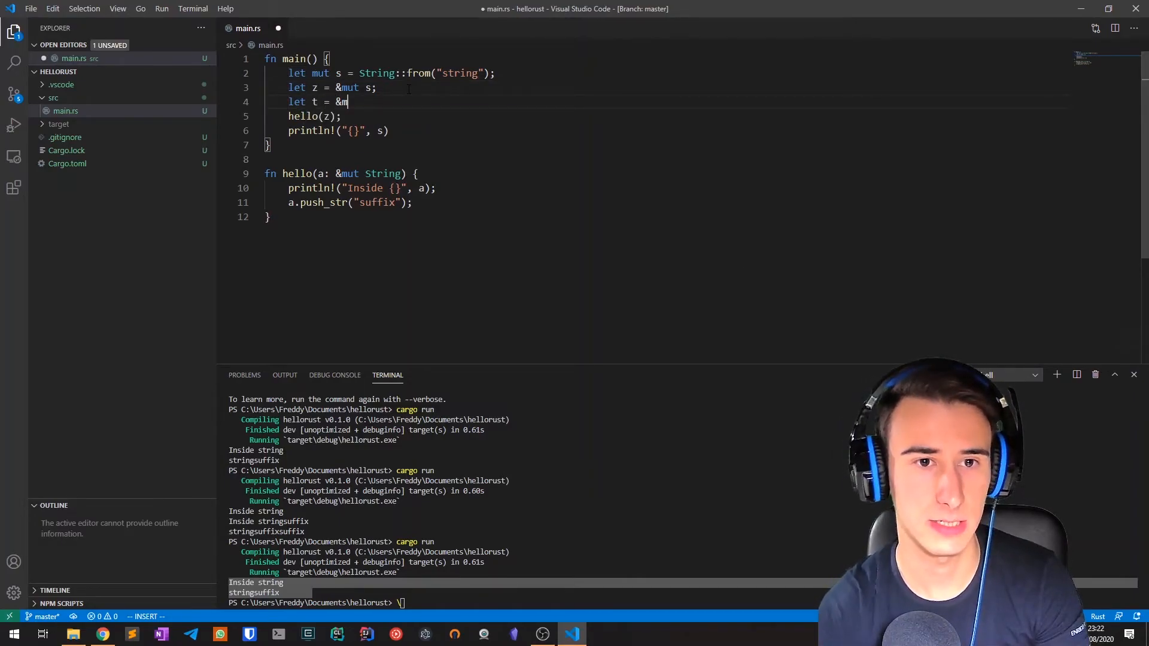
text(ut s;)
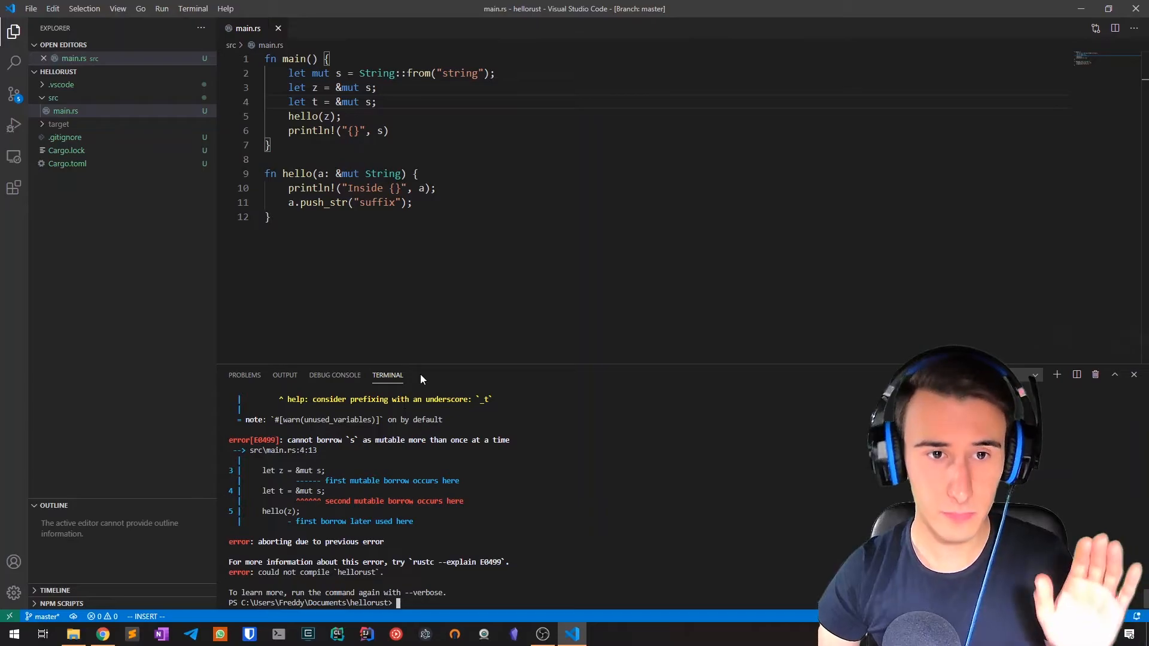
mouse_move(433, 290)
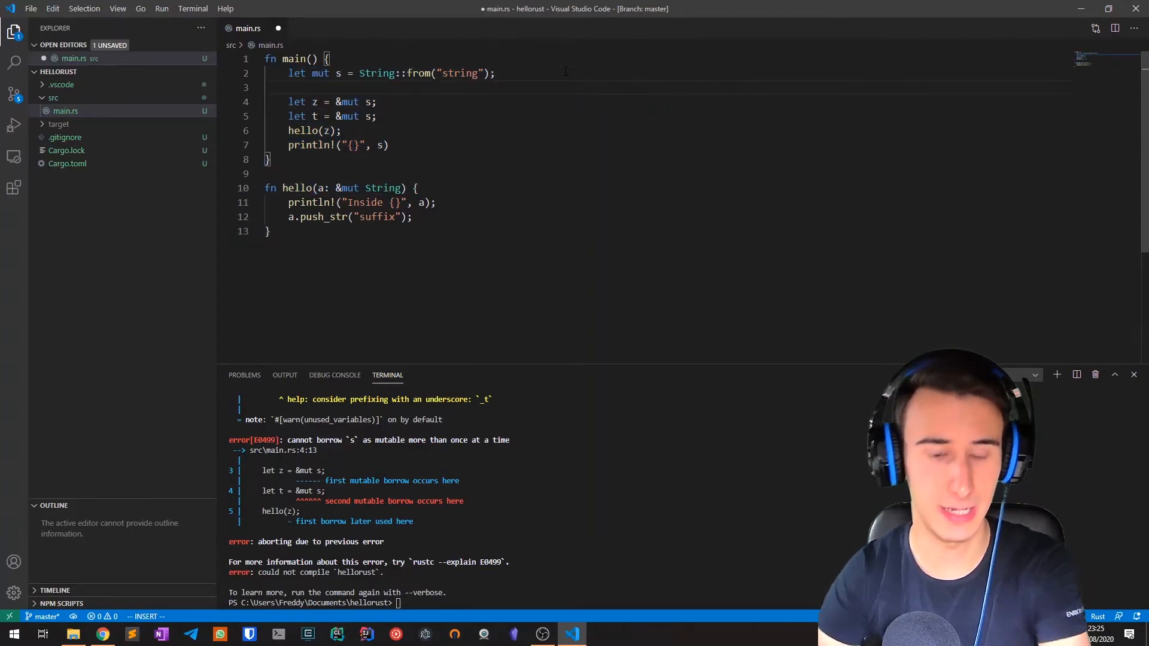
text({}", s);)
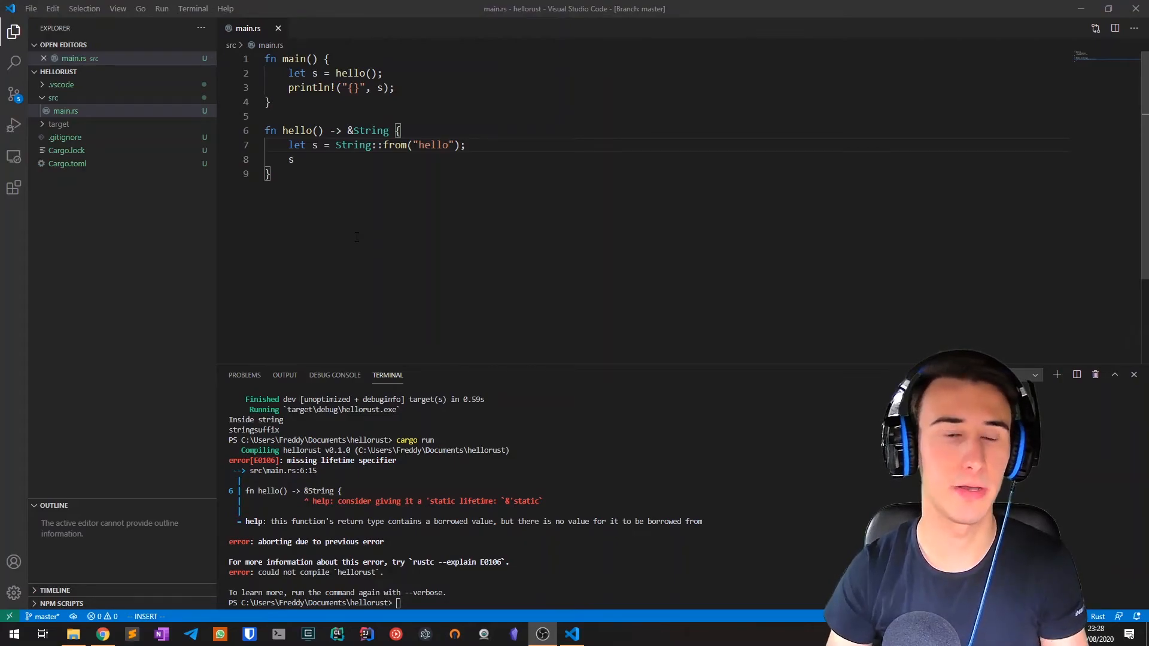
mouse_move(256, 292)
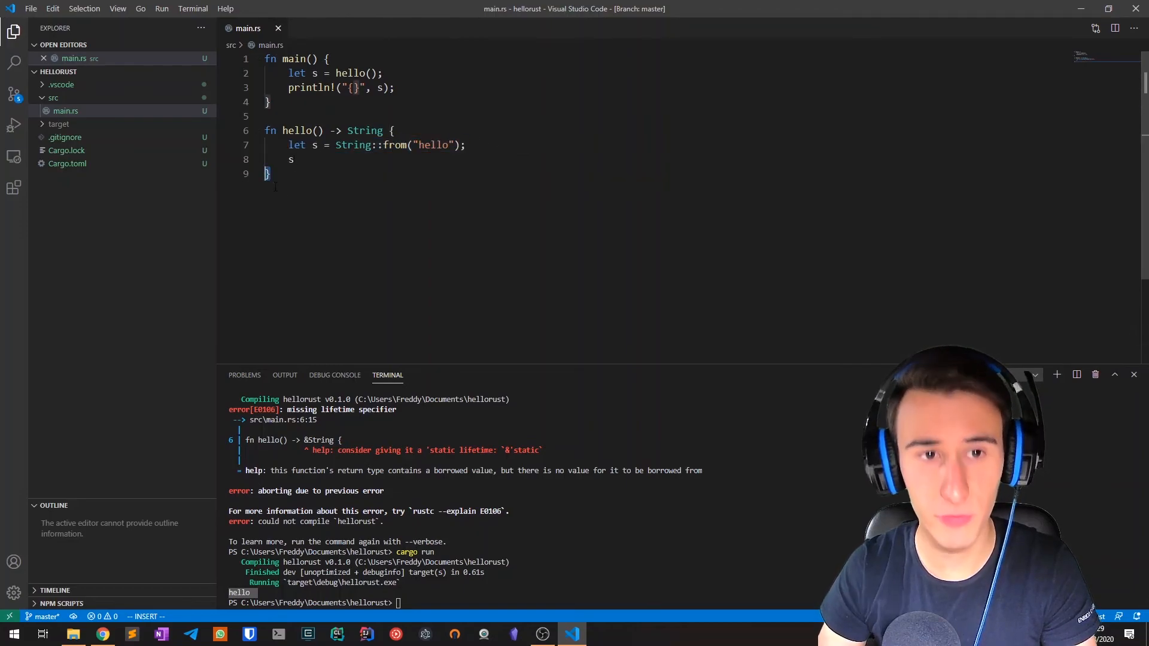
Select line 2, where main binds s to hello's returned owned String
triple_click(334, 73)
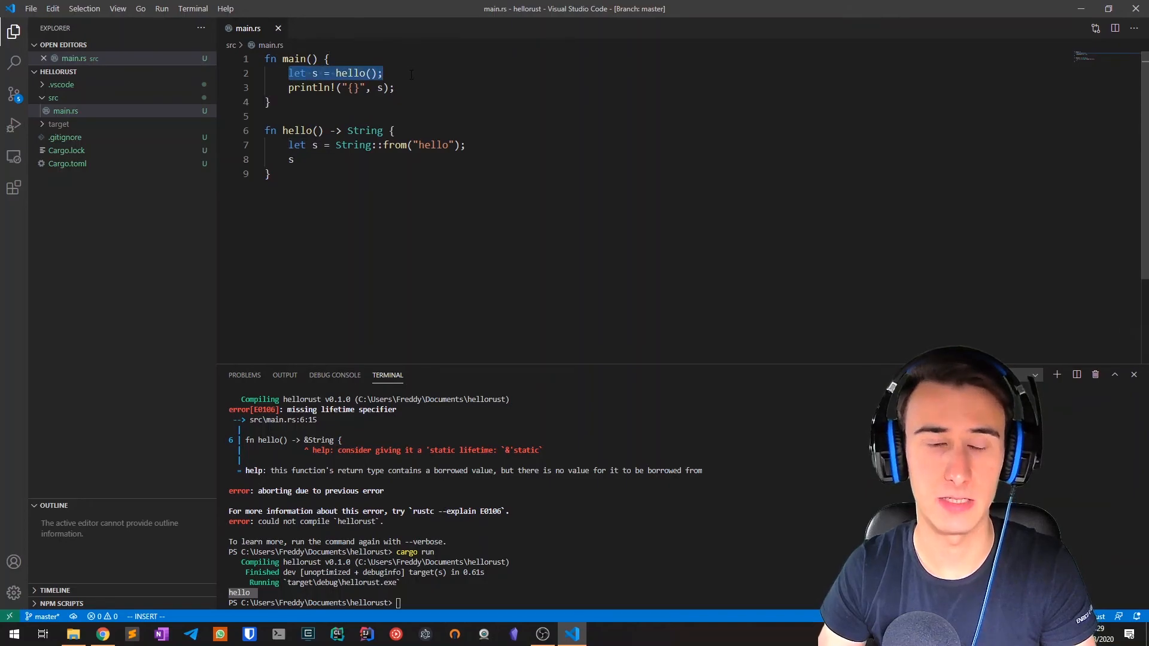